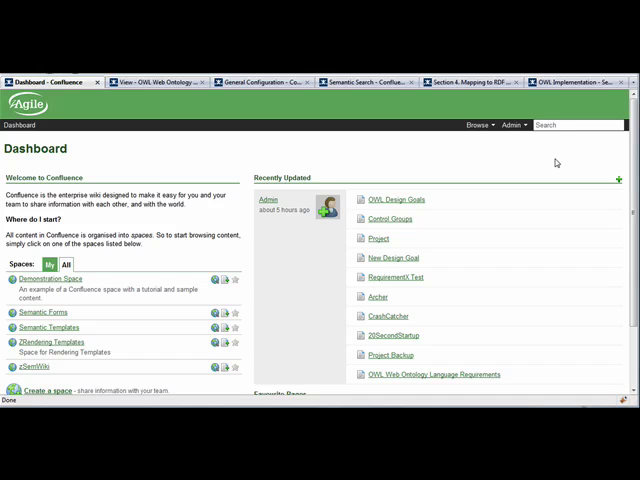
Step: Start a site-wide search for 'specification' from the header search box
{"action": "left_click", "coordinate": [578, 124]}
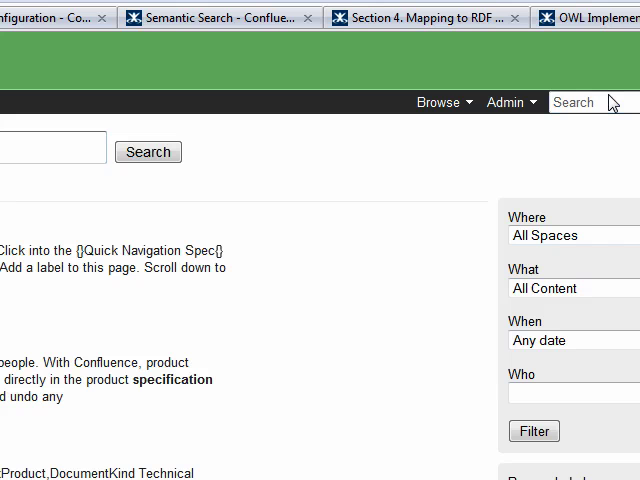
{"action": "mouse_move", "coordinate": [604, 92]}
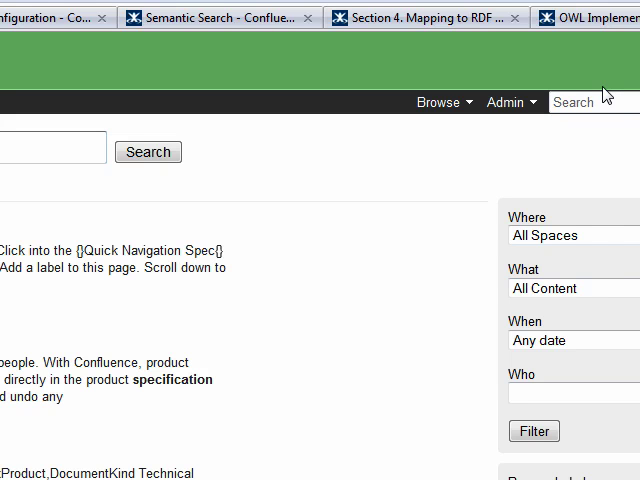
{"action": "scroll", "scroll_direction": "down", "scroll_amount": 3}
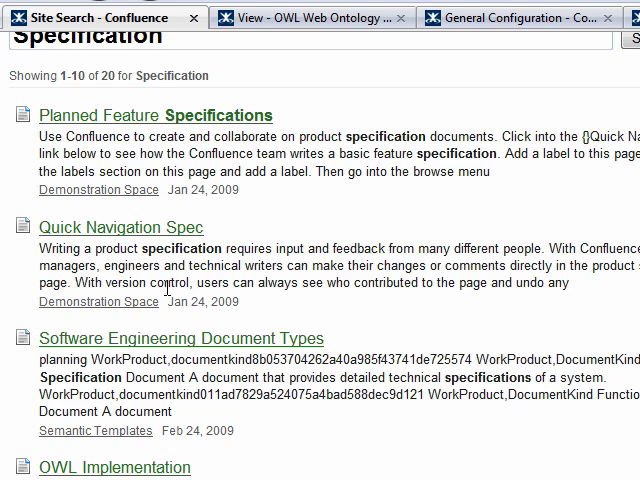
{"action": "mouse_move", "coordinate": [170, 288]}
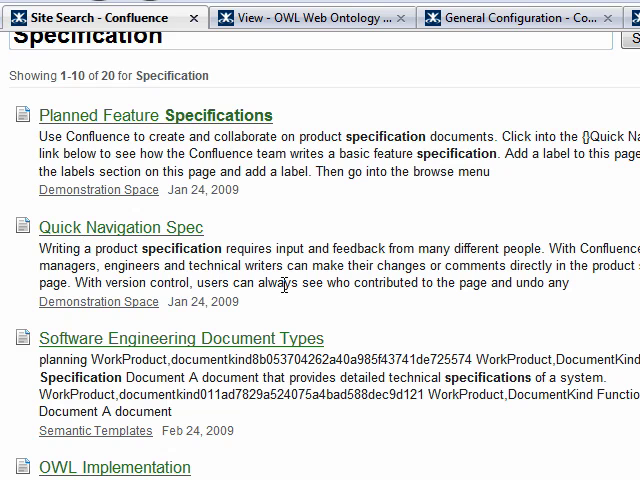
{"action": "mouse_move", "coordinate": [356, 284]}
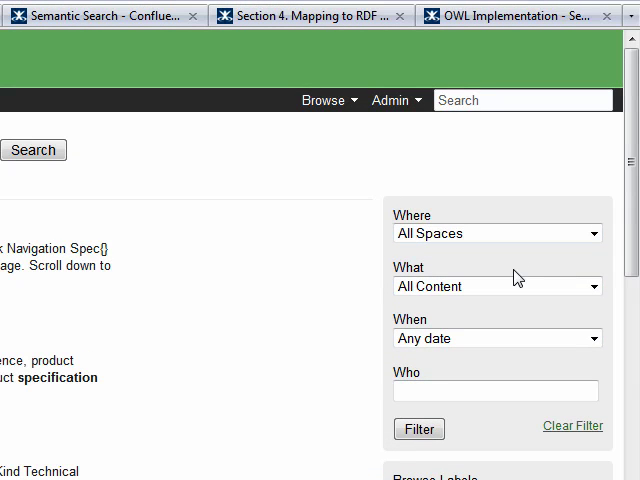
{"action": "mouse_move", "coordinate": [520, 278]}
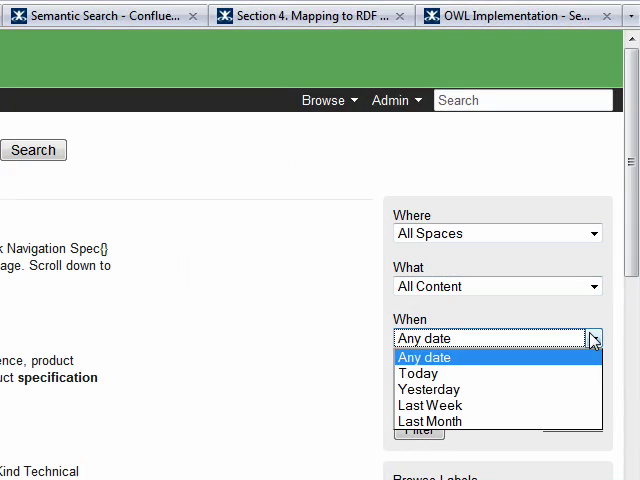
Step: Review the When date-range filter choices before opening the Planned Feature Specifications result
{"action": "left_click", "coordinate": [424, 356]}
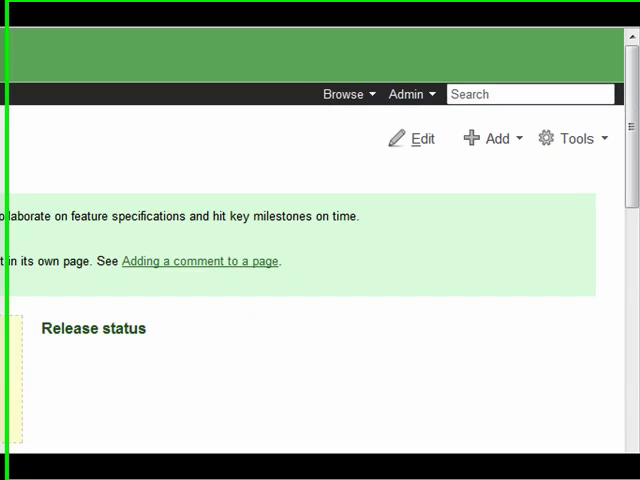
Step: Launch Semantic Search from the page's Tools menu
{"action": "left_click", "coordinate": [568, 136]}
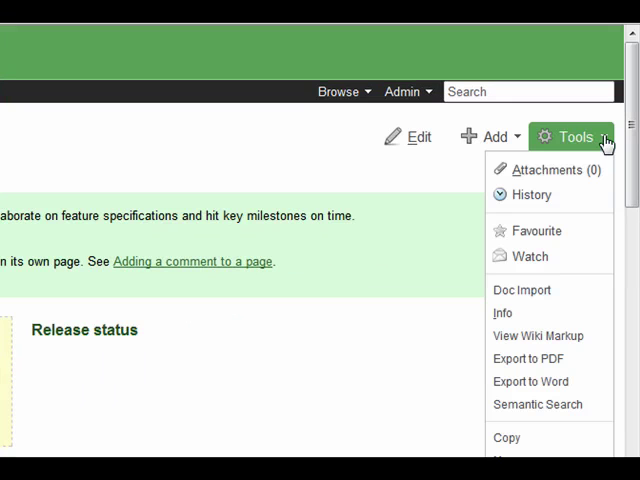
{"action": "mouse_move", "coordinate": [504, 312]}
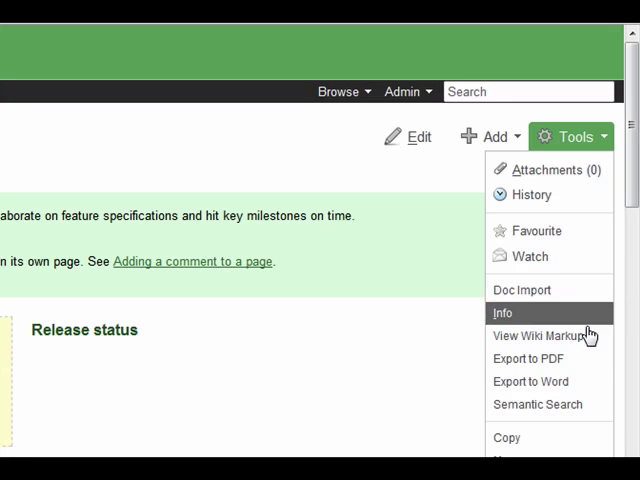
{"action": "mouse_move", "coordinate": [544, 404]}
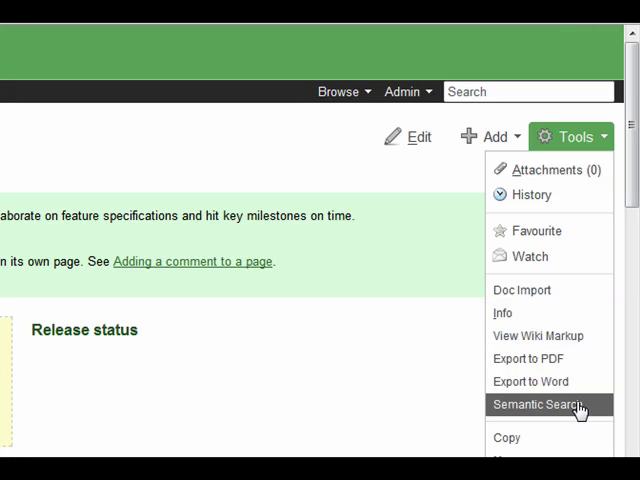
{"action": "left_click", "coordinate": [546, 404]}
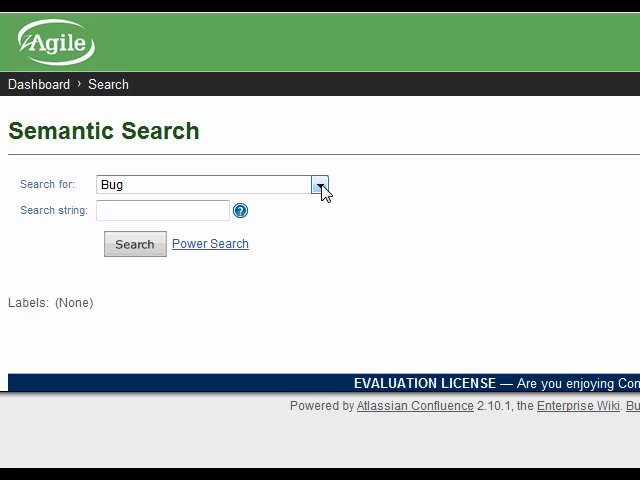
Step: Browse the 'Search for' category list and choose Element instead of Bug
{"action": "left_click", "coordinate": [320, 184]}
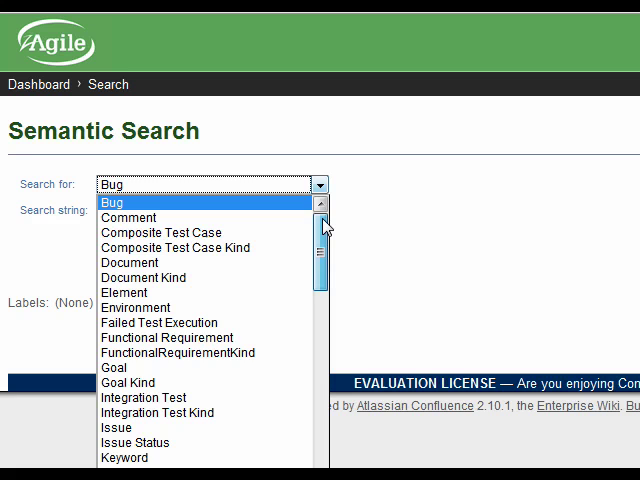
{"action": "scroll", "scroll_direction": "down", "scroll_amount": 3}
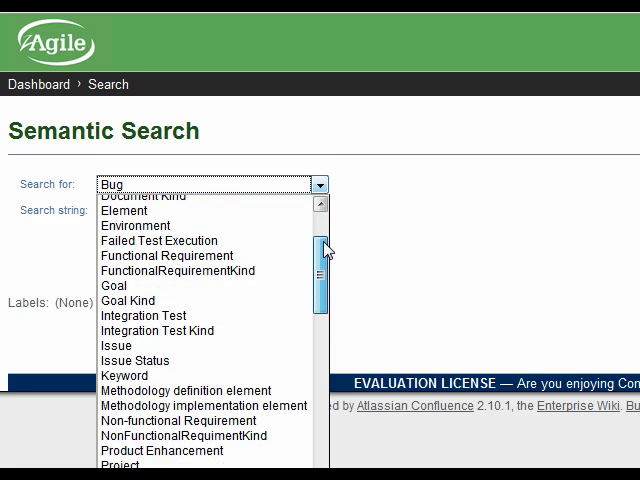
{"action": "scroll", "scroll_direction": "down", "scroll_amount": 3}
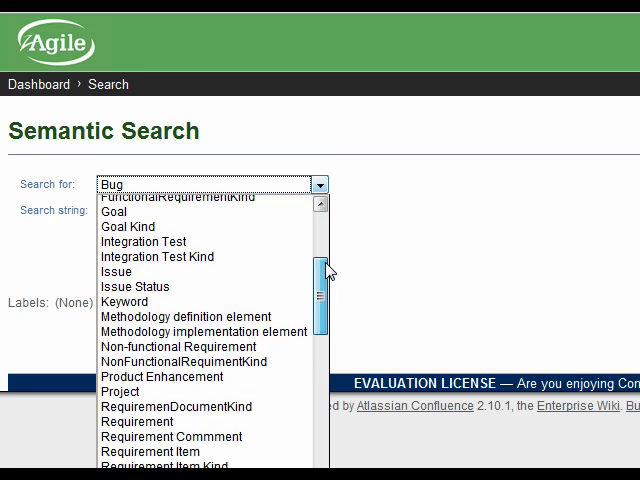
{"action": "scroll", "scroll_direction": "down", "scroll_amount": 3}
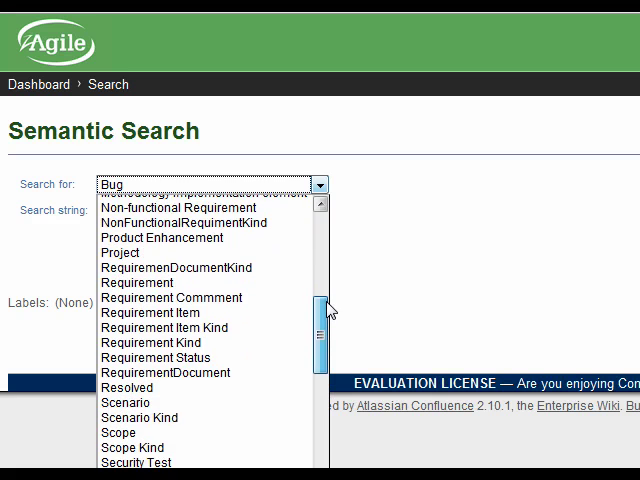
{"action": "scroll", "scroll_direction": "down", "scroll_amount": 3}
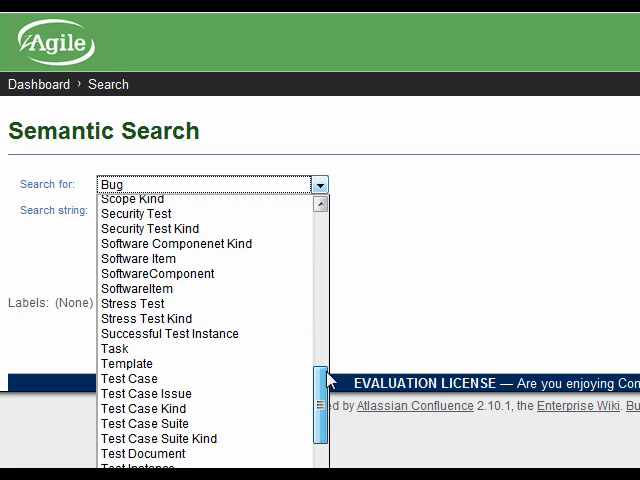
{"action": "scroll", "scroll_direction": "down", "scroll_amount": 3}
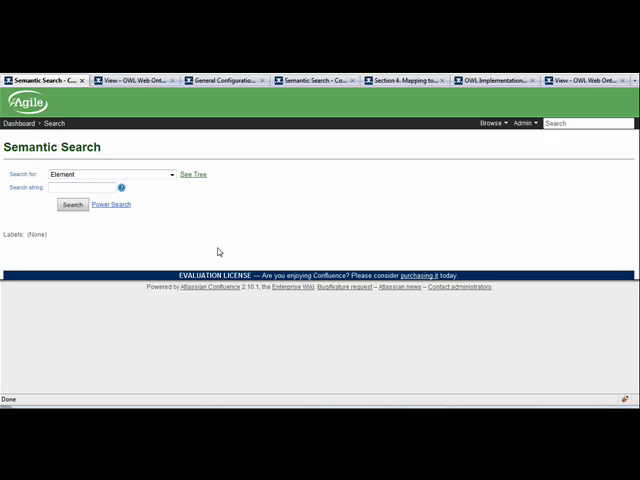
{"action": "mouse_move", "coordinate": [220, 252]}
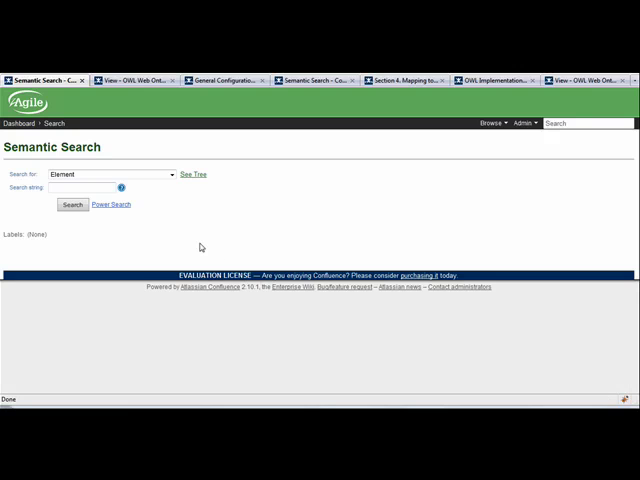
Step: Show the nested hierarchy of searchable item types in the 'Search for' list
{"action": "left_click", "coordinate": [112, 172]}
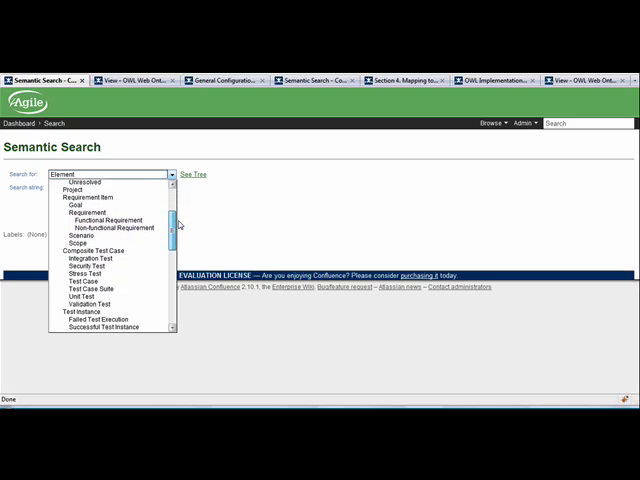
{"action": "scroll", "scroll_direction": "down", "scroll_amount": 3}
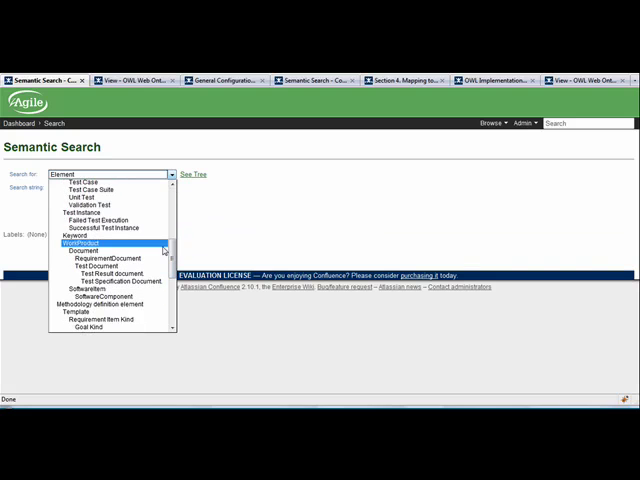
Step: Search Documents for 'Specification', returning 3 matches including Section 4 Mapping to RDF Graphs
{"action": "left_click", "coordinate": [84, 250]}
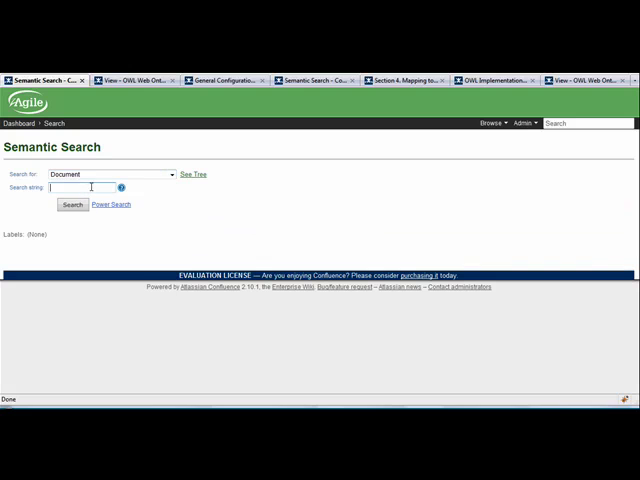
{"action": "type", "text": "Specification"}
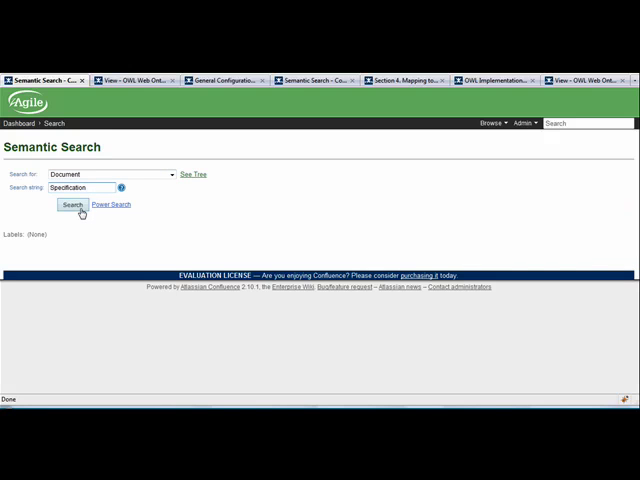
{"action": "left_click", "coordinate": [70, 204]}
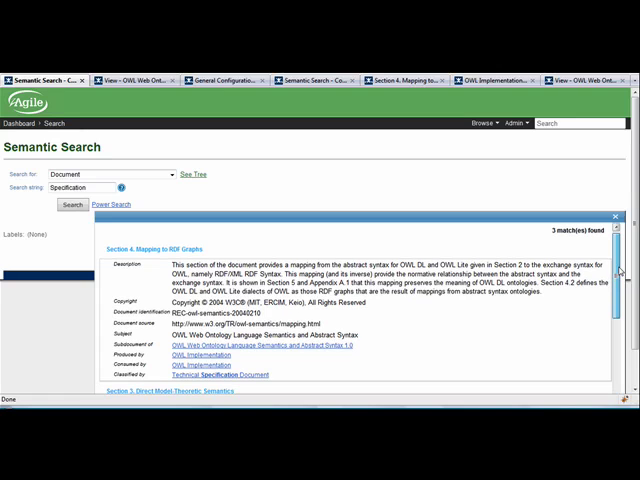
{"action": "scroll", "scroll_direction": "down", "scroll_amount": 3}
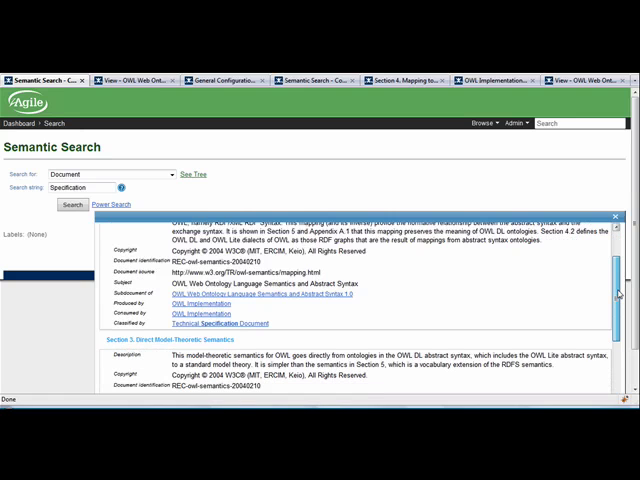
{"action": "scroll", "scroll_direction": "down", "scroll_amount": 3}
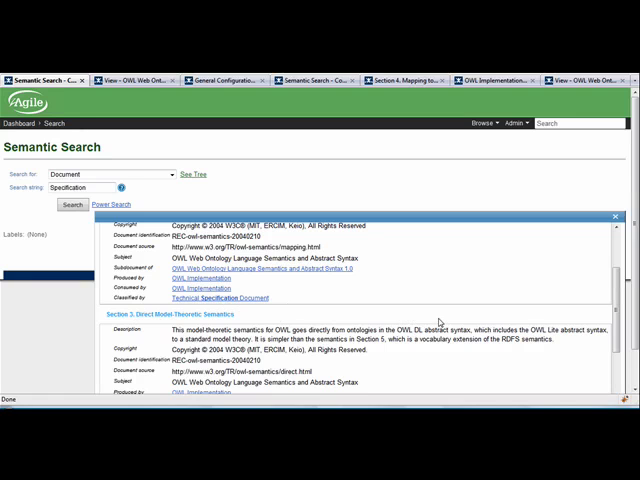
{"action": "mouse_move", "coordinate": [220, 272]}
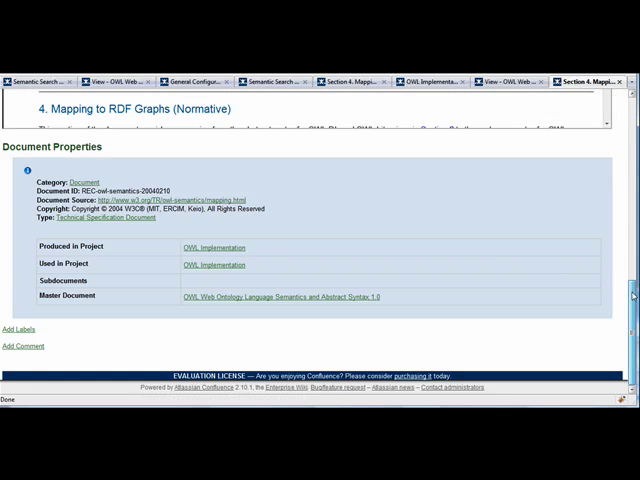
Step: Scroll back up through the section page's Document Properties
{"action": "scroll", "scroll_direction": "up", "scroll_amount": 3}
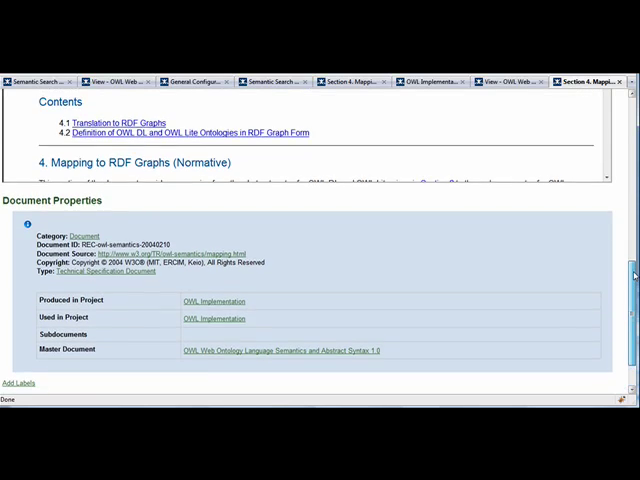
{"action": "scroll", "scroll_direction": "up", "scroll_amount": 3}
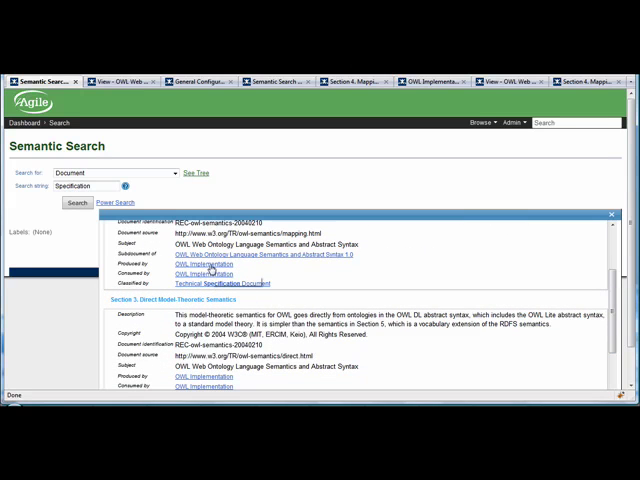
{"action": "mouse_move", "coordinate": [216, 276]}
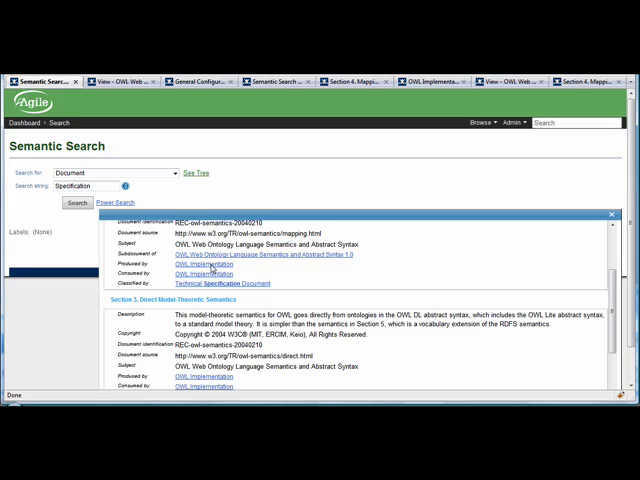
Step: Return to a blank Semantic Search form with Element as the category
{"action": "left_click", "coordinate": [196, 262]}
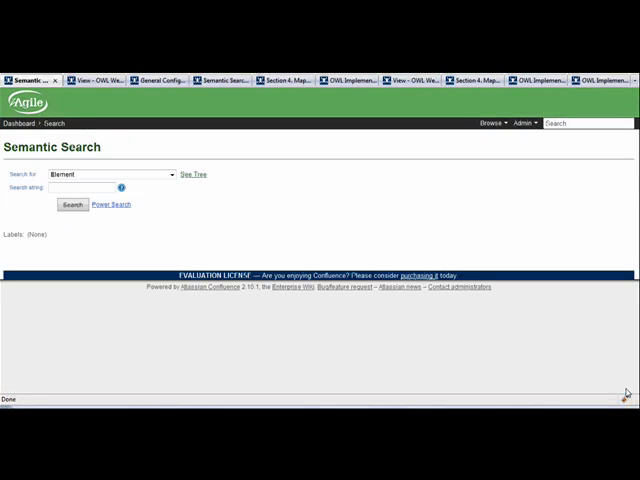
{"action": "mouse_move", "coordinate": [484, 338]}
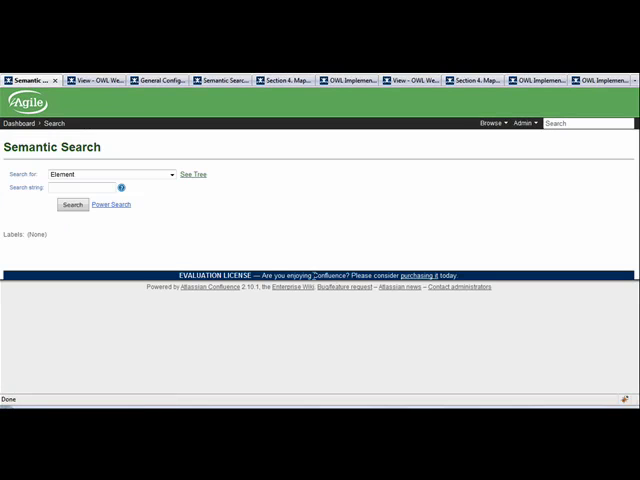
{"action": "mouse_move", "coordinate": [216, 224]}
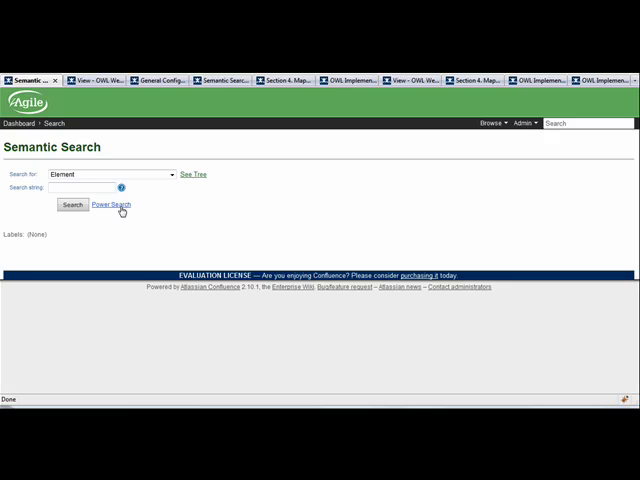
Step: Switch to the Power Search form with a Keyword field, Element still chosen
{"action": "left_click", "coordinate": [112, 204]}
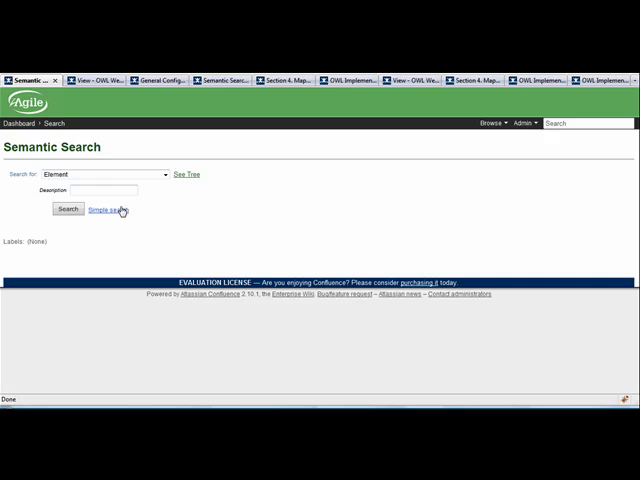
Step: Choose Document as the Power Search category, revealing its document property fields
{"action": "left_click", "coordinate": [164, 172]}
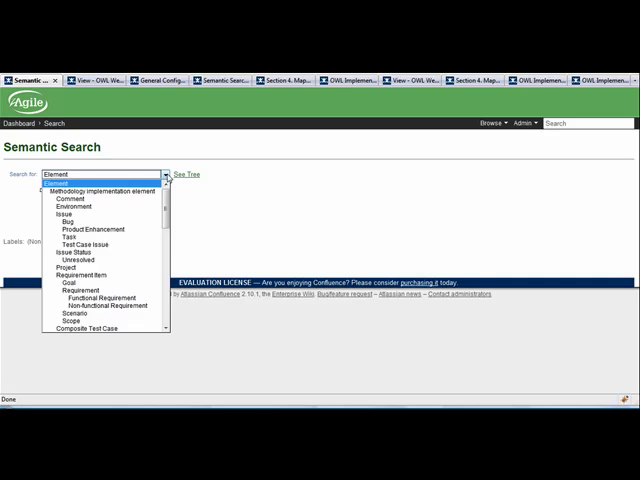
{"action": "scroll", "scroll_direction": "down", "scroll_amount": 3}
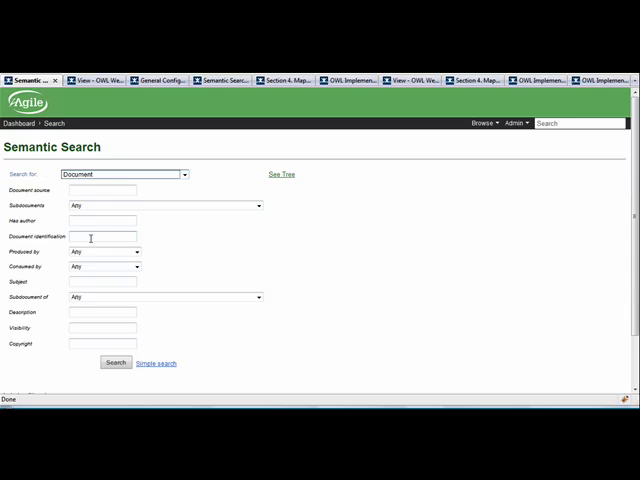
{"action": "left_click", "coordinate": [132, 252]}
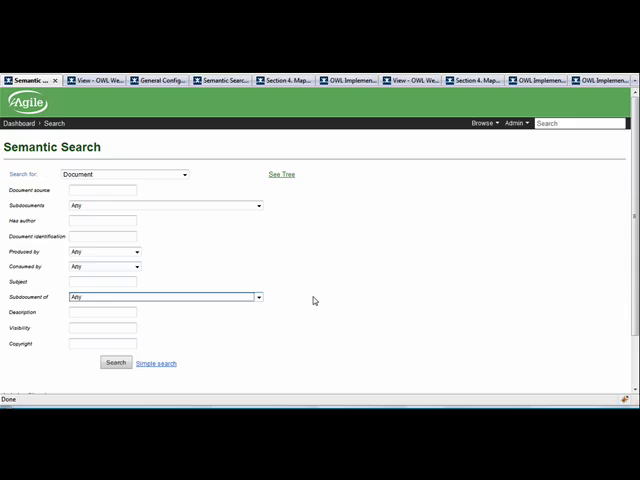
{"action": "left_click", "coordinate": [184, 174]}
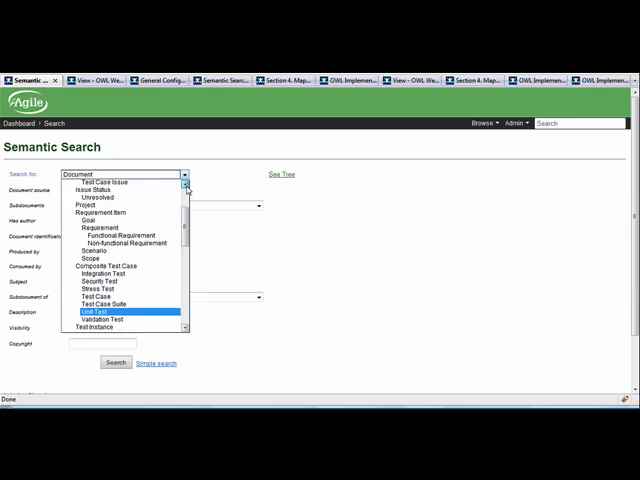
Step: Switch the search category to Project and review the Sub project options, keeping Any
{"action": "left_click", "coordinate": [96, 204]}
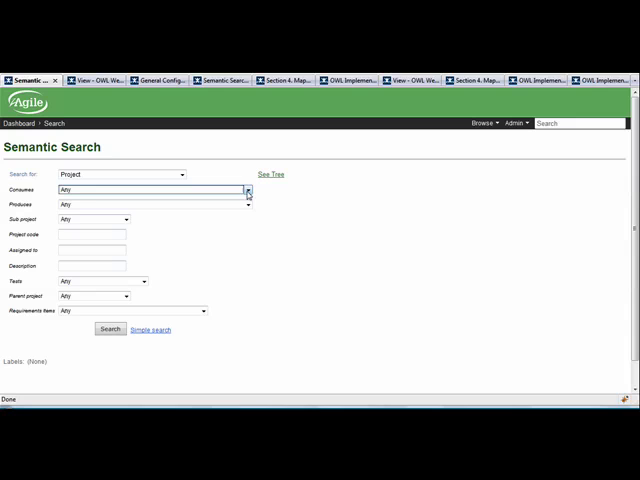
{"action": "left_click", "coordinate": [126, 218]}
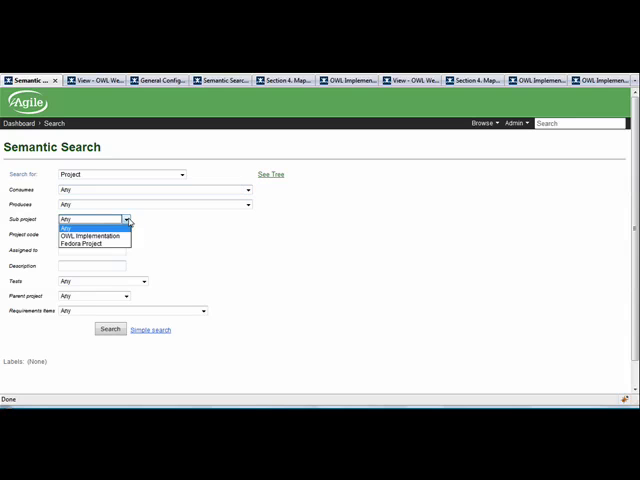
{"action": "left_click", "coordinate": [96, 220]}
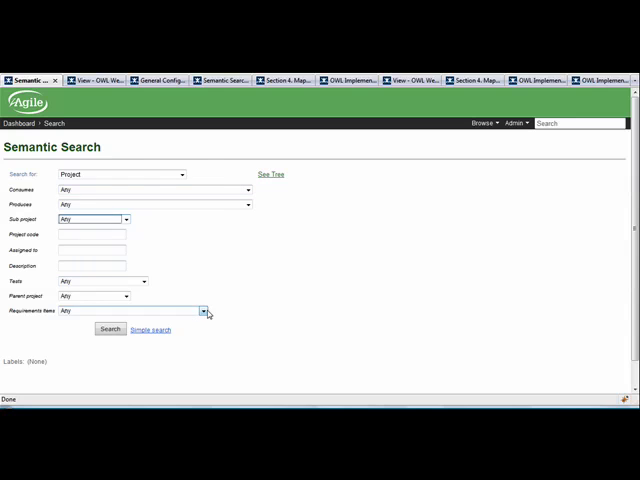
{"action": "mouse_move", "coordinate": [286, 322]}
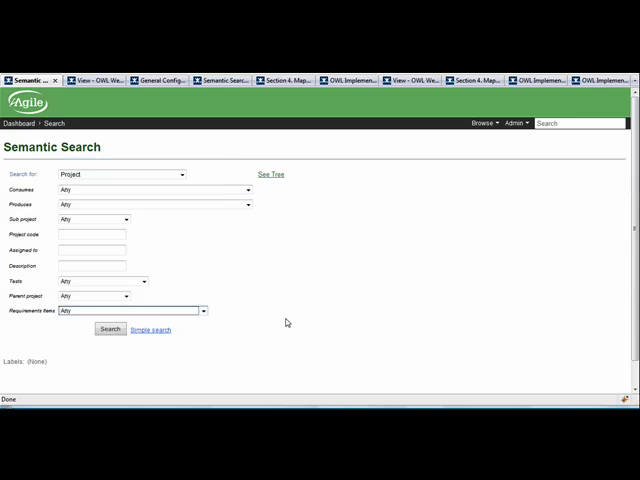